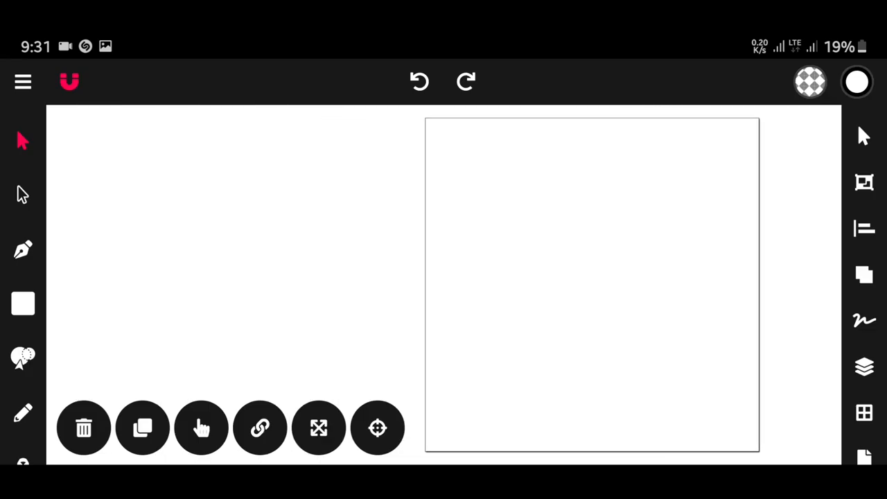
{"action": "mouse_move", "coordinate": [842, 370]}
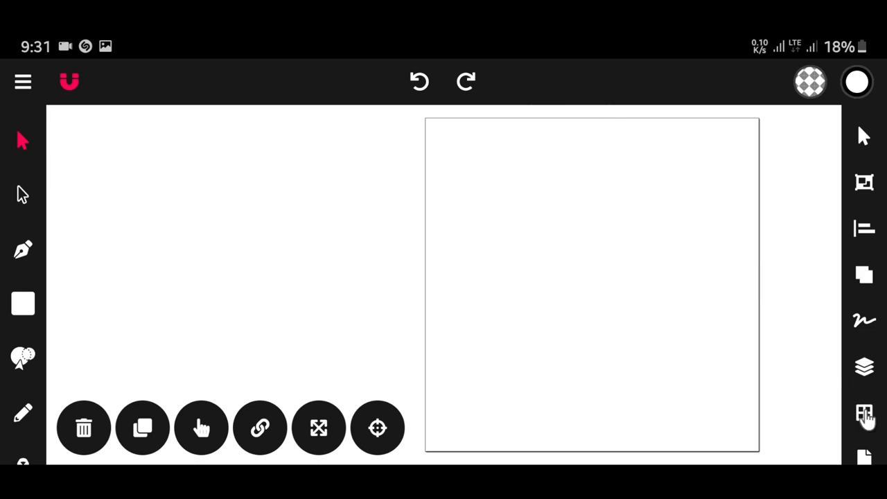
Turn on a 35 px canvas grid and review the snapping options
{"action": "left_click", "coordinate": [864, 412]}
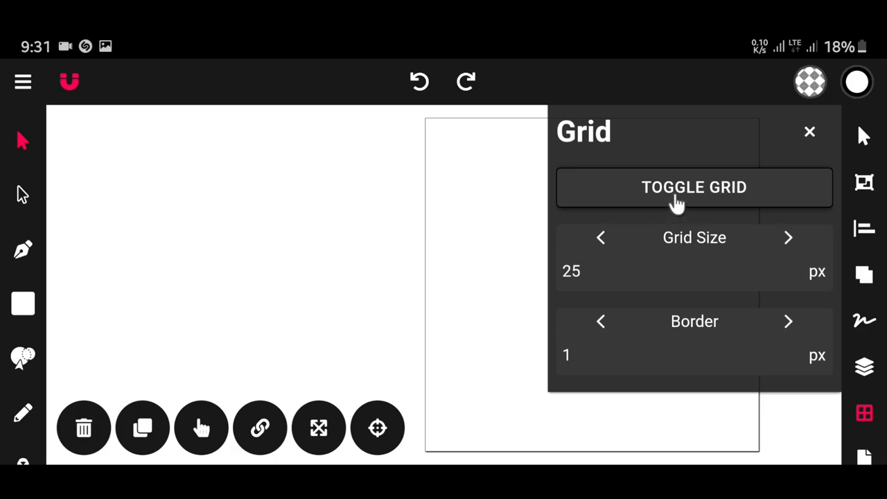
{"action": "left_click", "coordinate": [694, 187]}
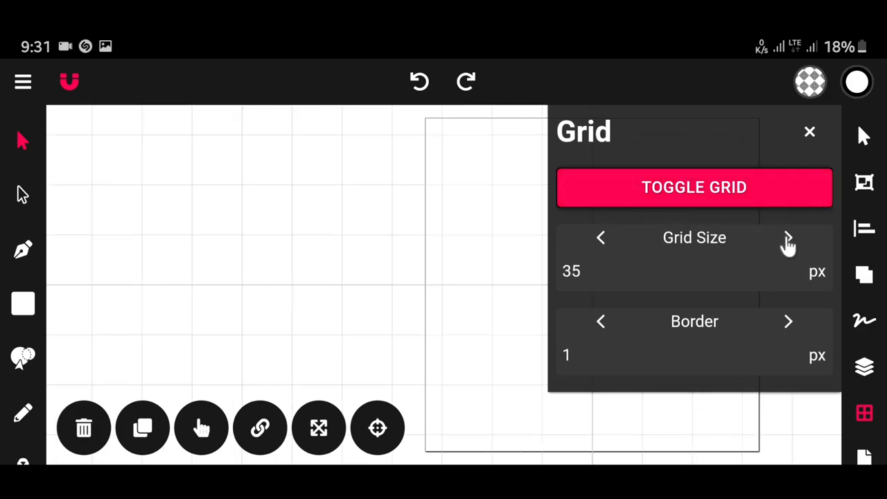
{"action": "left_click", "coordinate": [809, 131]}
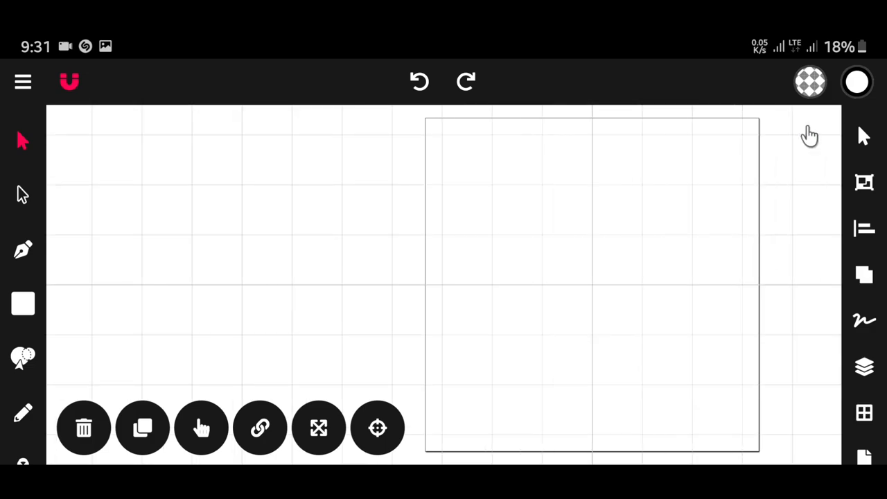
{"action": "left_click", "coordinate": [23, 82]}
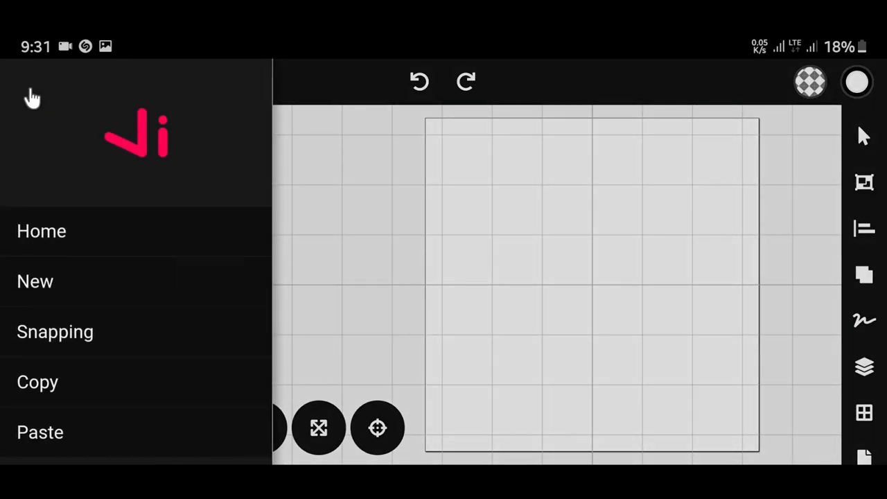
{"action": "mouse_move", "coordinate": [38, 332]}
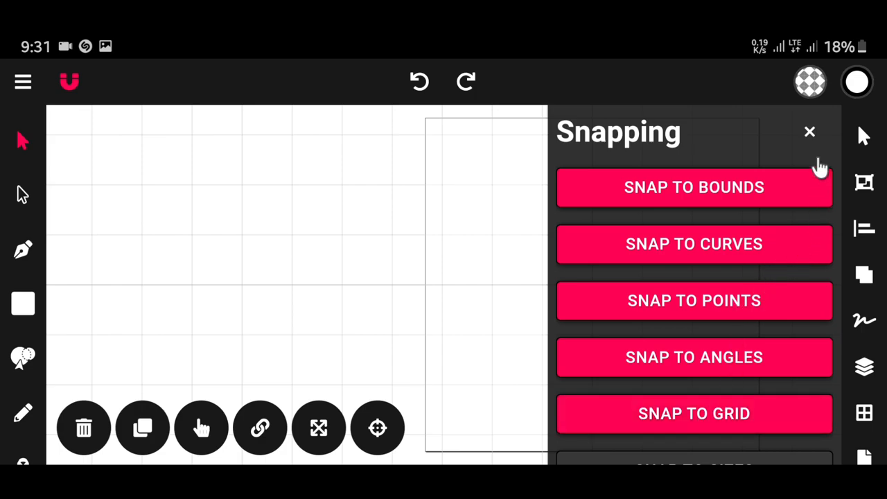
{"action": "left_click", "coordinate": [809, 132]}
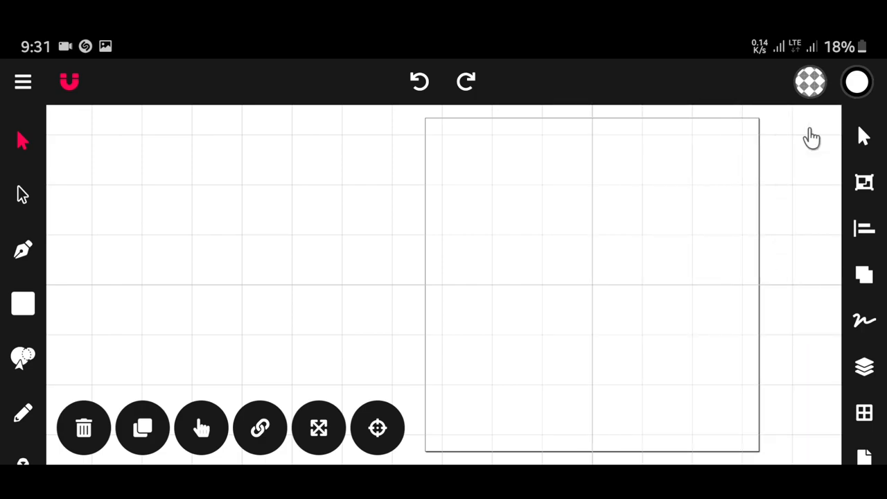
Draw a large constrained circle outward from its centre near the page middle
{"action": "left_click", "coordinate": [22, 303]}
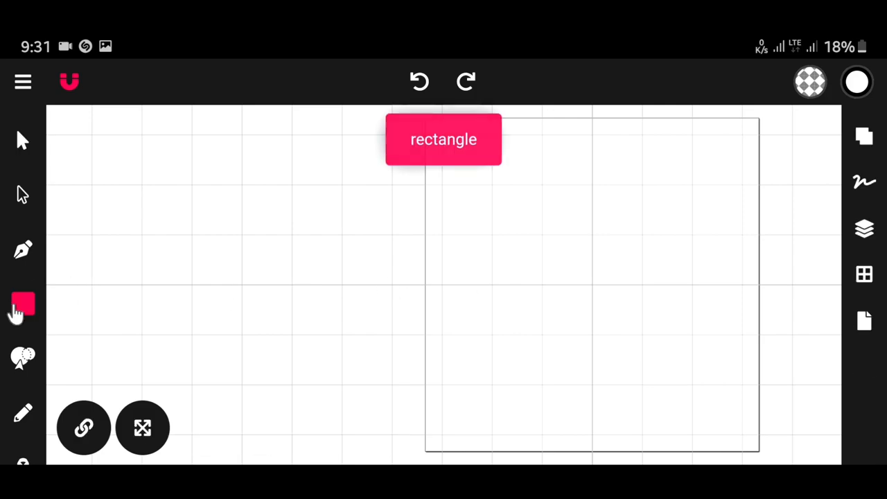
{"action": "left_click", "coordinate": [22, 304]}
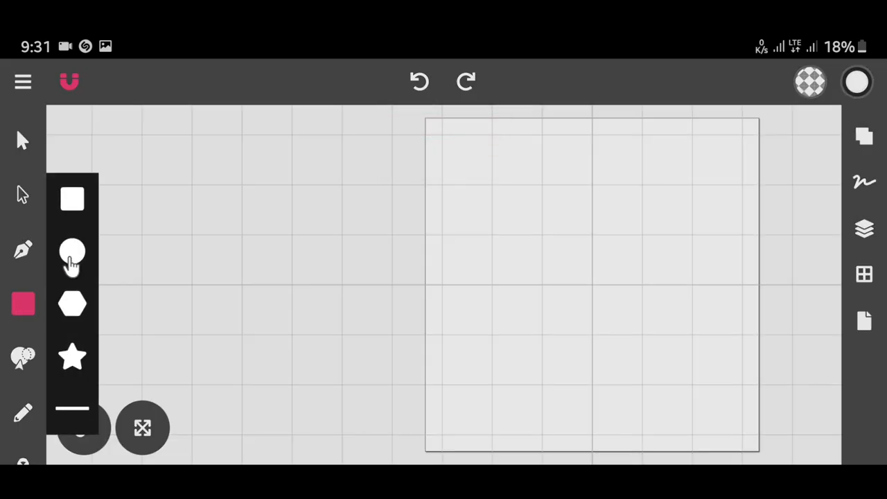
{"action": "left_click", "coordinate": [72, 251]}
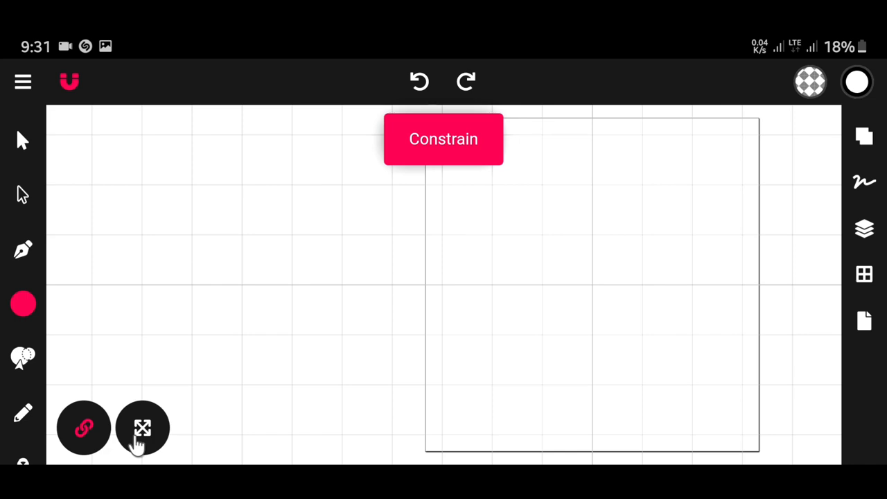
{"action": "left_click", "coordinate": [142, 427]}
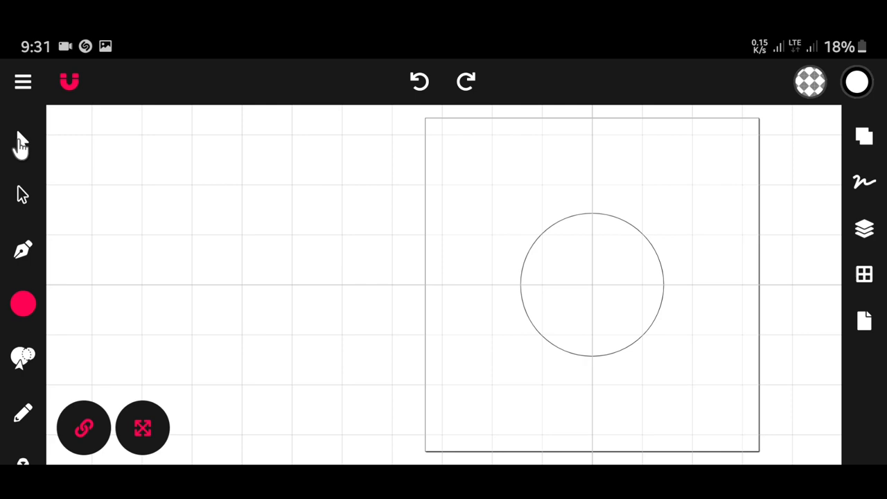
{"action": "left_click", "coordinate": [591, 284]}
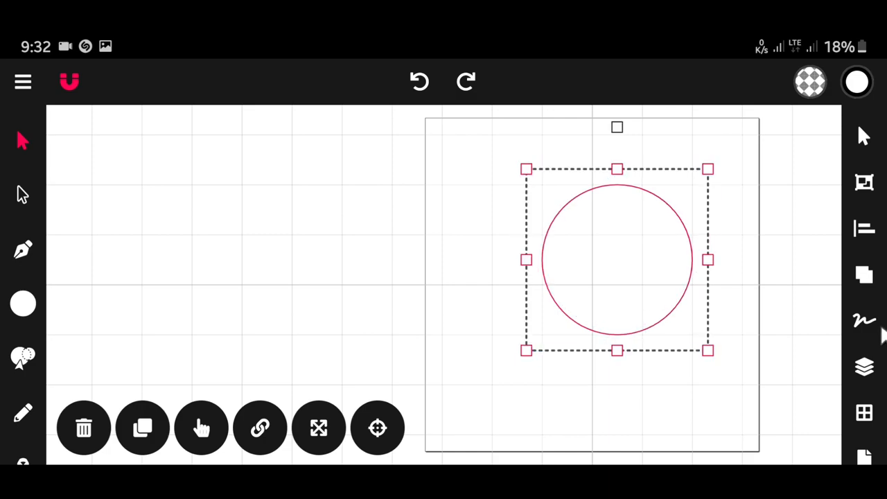
Centre the large circle horizontally and add a small circle centred inside it
{"action": "left_click", "coordinate": [864, 229]}
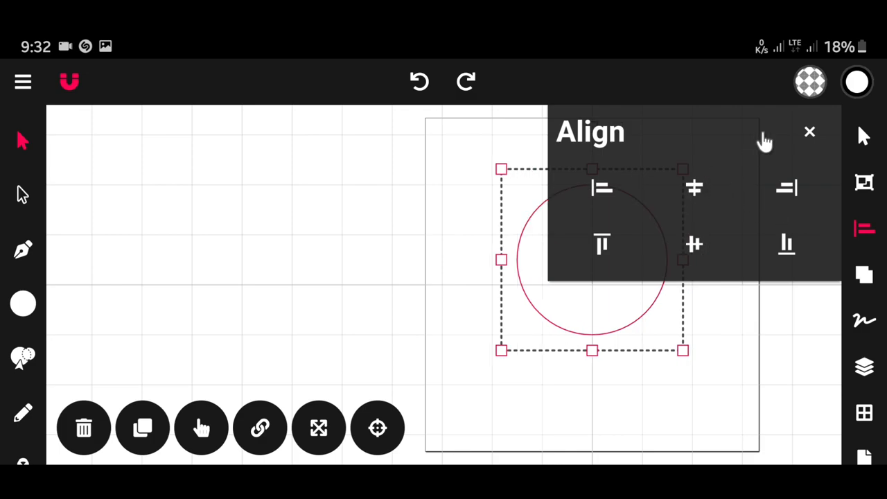
{"action": "left_click", "coordinate": [809, 132]}
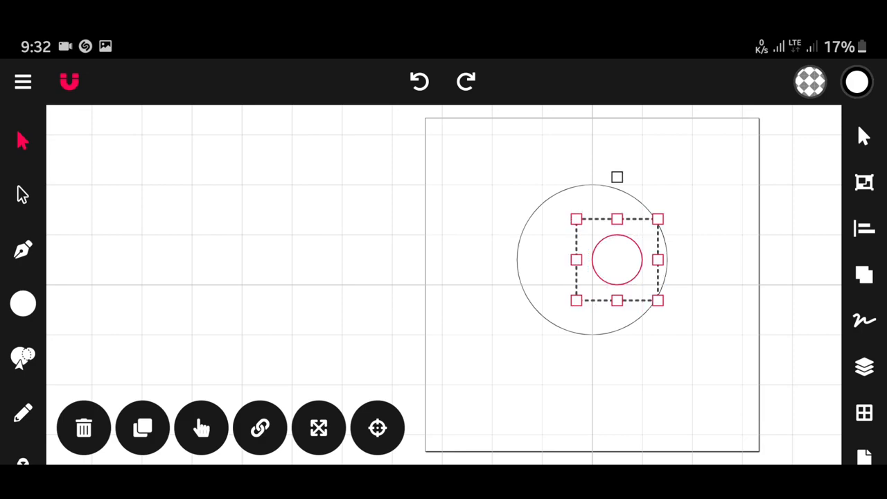
{"action": "mouse_move", "coordinate": [686, 295]}
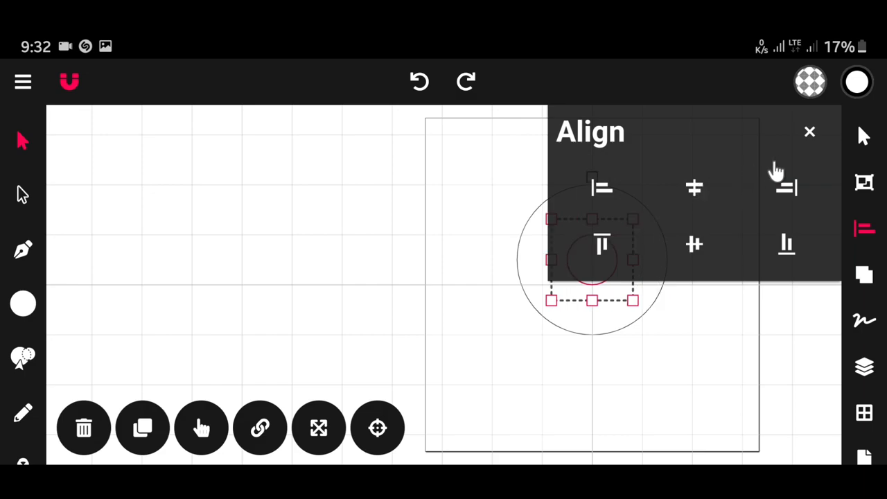
{"action": "left_click", "coordinate": [809, 132]}
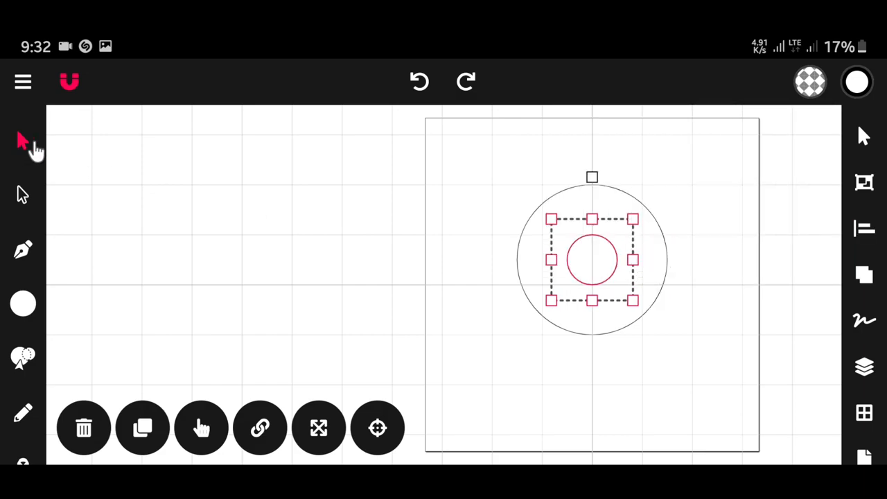
{"action": "mouse_move", "coordinate": [522, 293]}
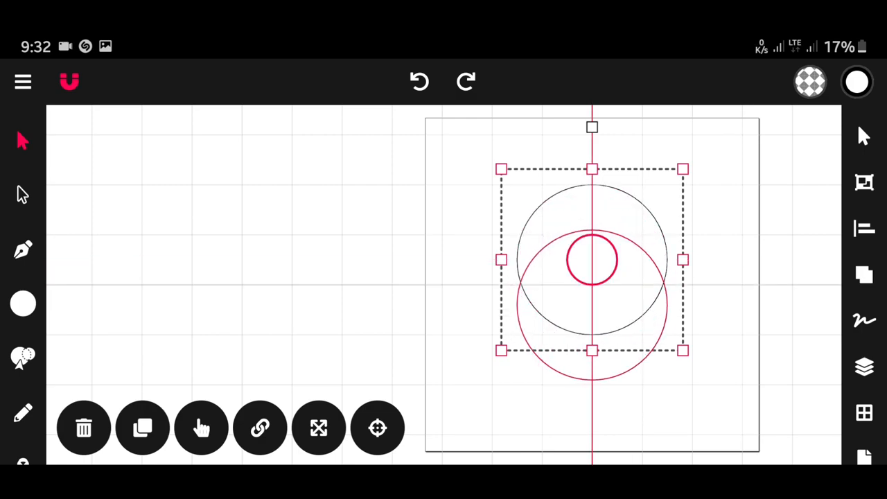
Duplicate both circles, lowering the large copy to overlap and the small copy beneath
{"action": "left_click_drag", "start_coordinate": [592, 260], "coordinate": [592, 309]}
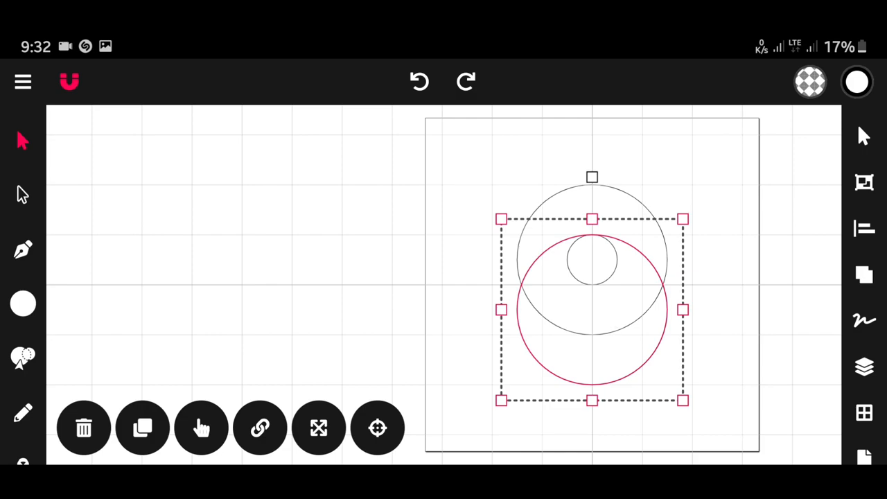
{"action": "mouse_move", "coordinate": [683, 364]}
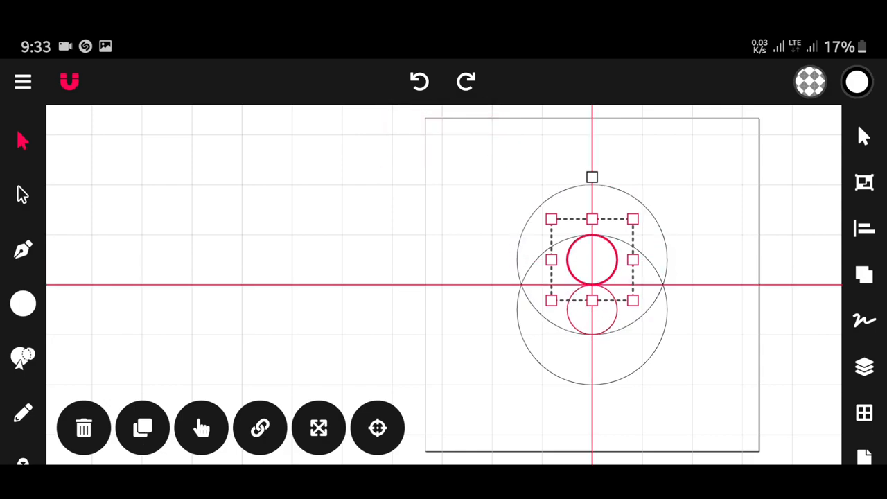
{"action": "left_click_drag", "start_coordinate": [592, 260], "coordinate": [591, 308]}
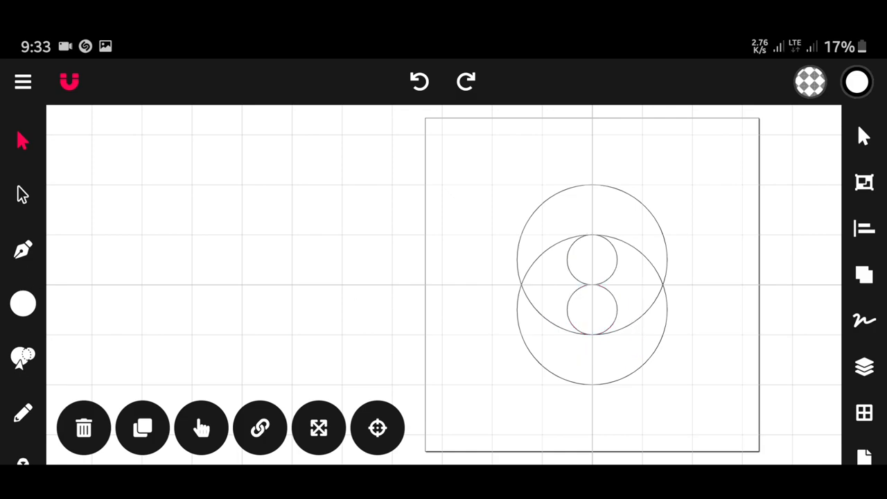
{"action": "left_click", "coordinate": [23, 304]}
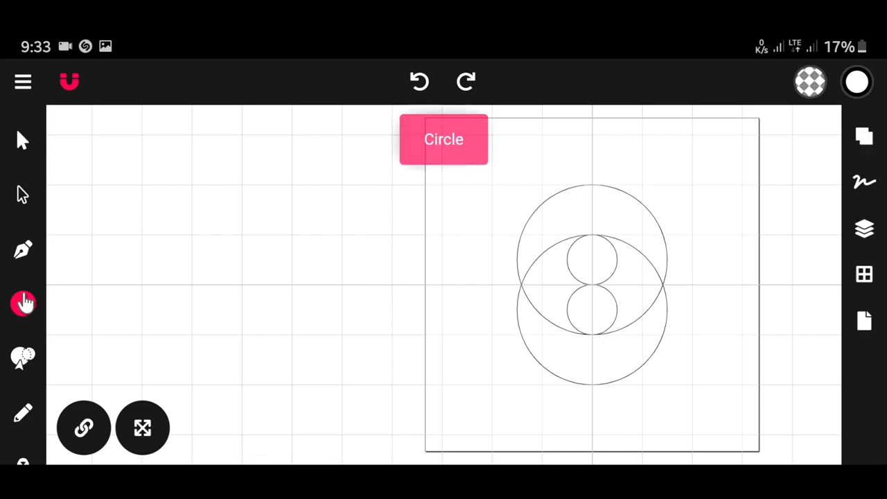
Draw a horizontal line extending left from the bottom of the lower small circle
{"action": "left_click", "coordinate": [22, 304]}
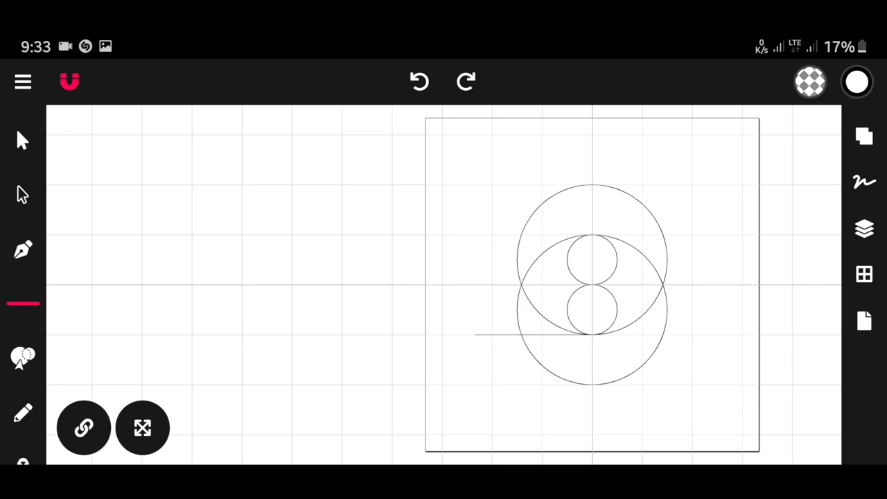
{"action": "mouse_move", "coordinate": [24, 153]}
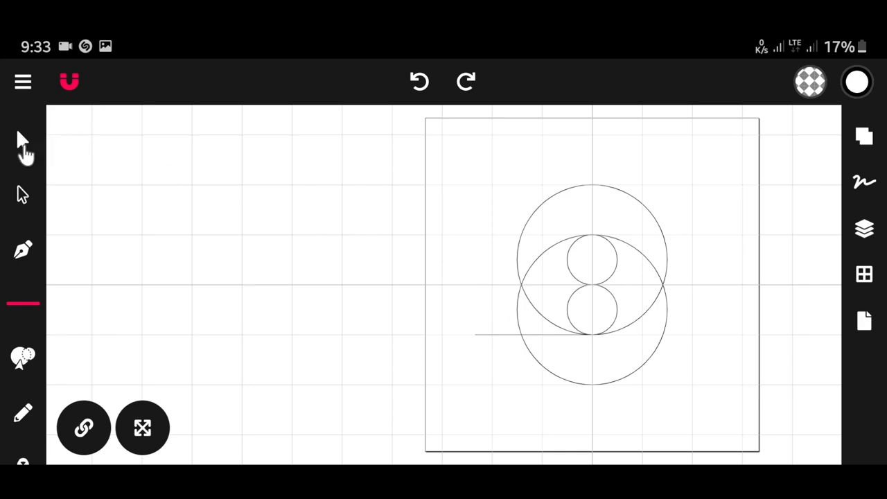
{"action": "left_click", "coordinate": [534, 335]}
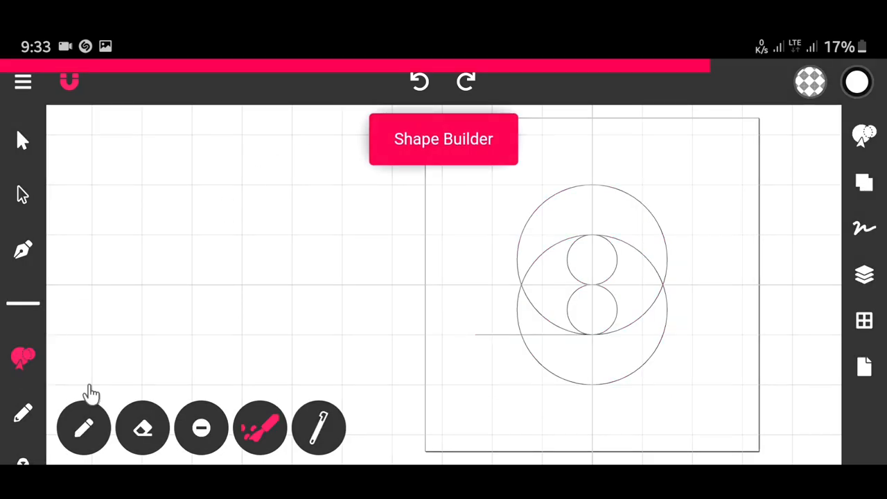
Trim and merge the overlapping circles and line into the S outline, removing guides
{"action": "left_click", "coordinate": [260, 427]}
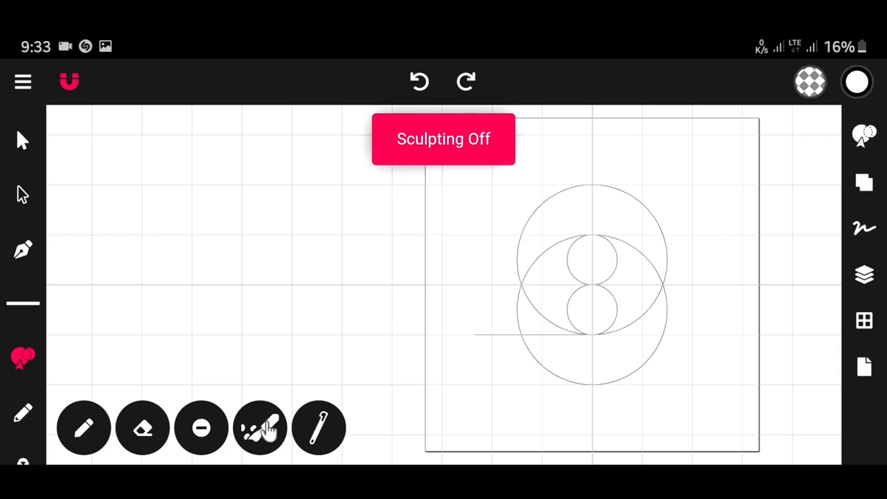
{"action": "left_click", "coordinate": [260, 428]}
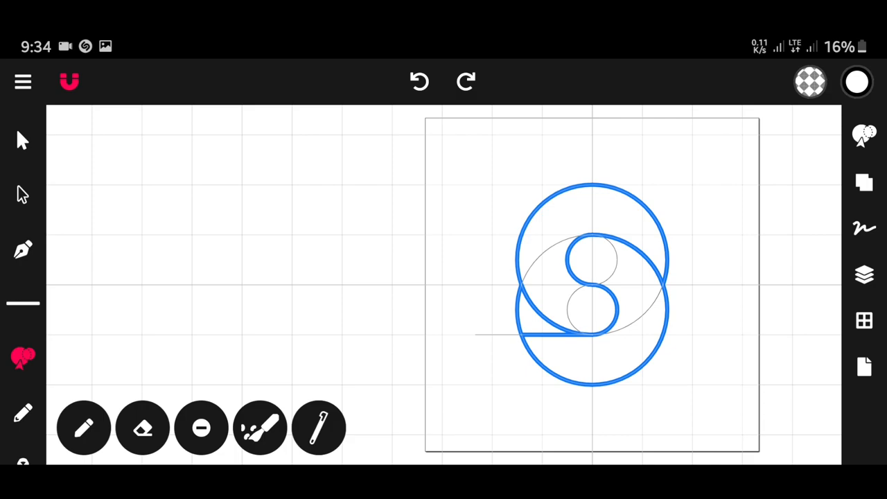
{"action": "mouse_move", "coordinate": [31, 146]}
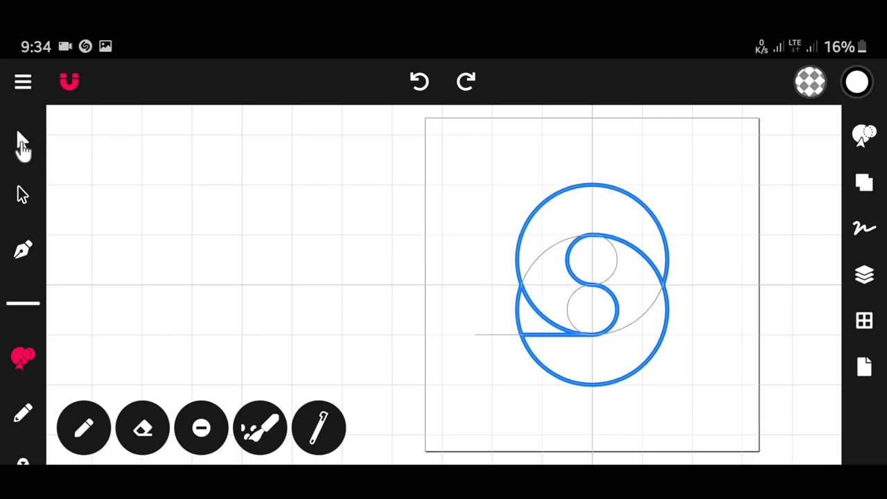
{"action": "left_click", "coordinate": [591, 284]}
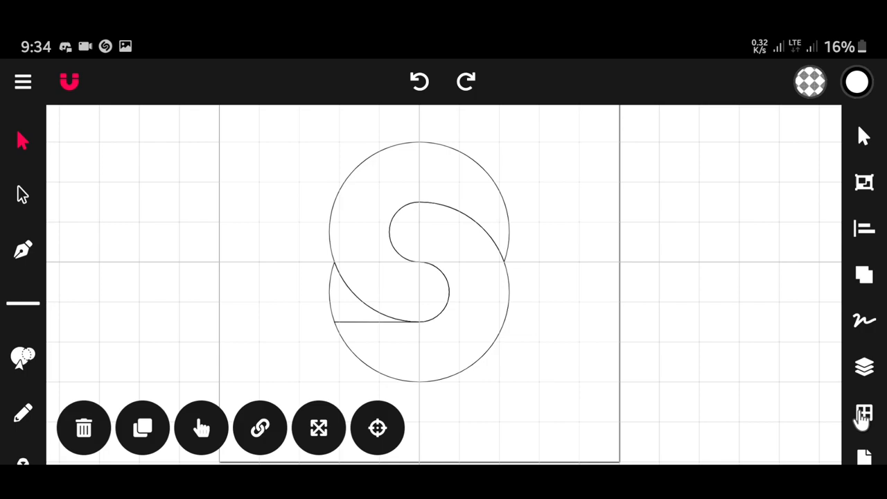
Turn off the grid and fill the upper S section with a linear gradient
{"action": "left_click", "coordinate": [864, 414]}
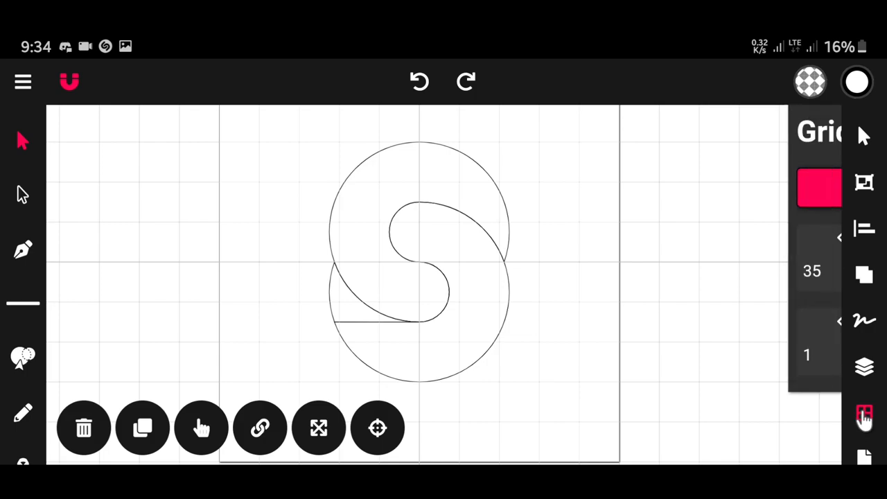
{"action": "left_click", "coordinate": [864, 412]}
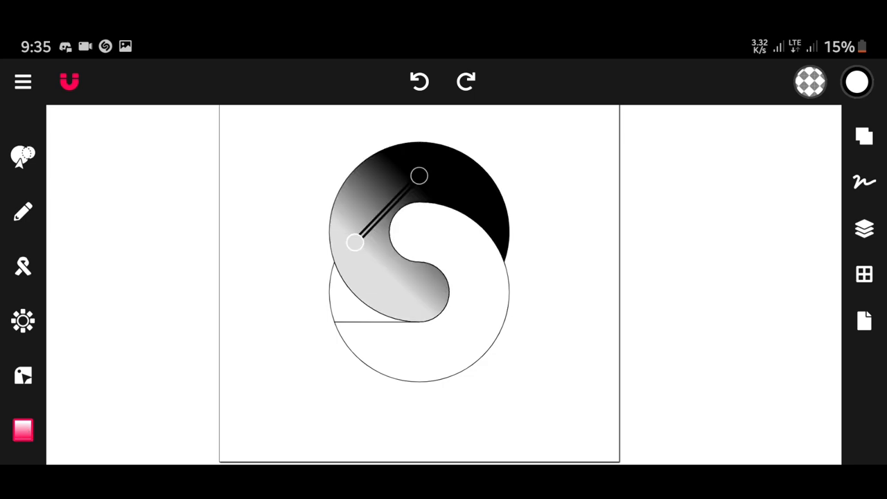
{"action": "left_click", "coordinate": [354, 243]}
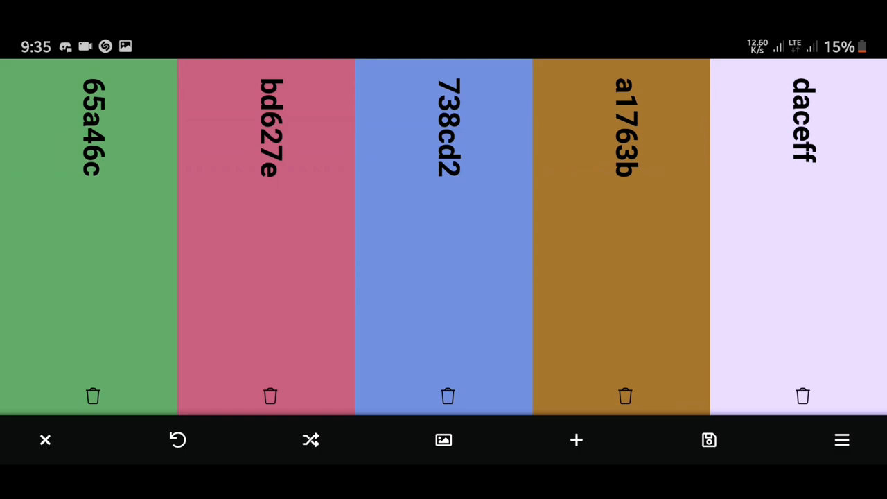
Shuffle to a seven-swatch cyan, blue and green palette and keep it
{"action": "left_click", "coordinate": [310, 439]}
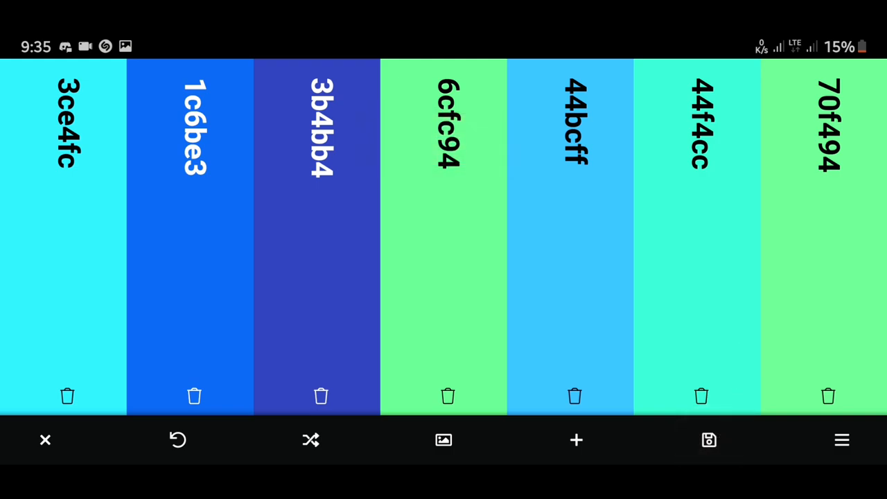
{"action": "mouse_move", "coordinate": [45, 440]}
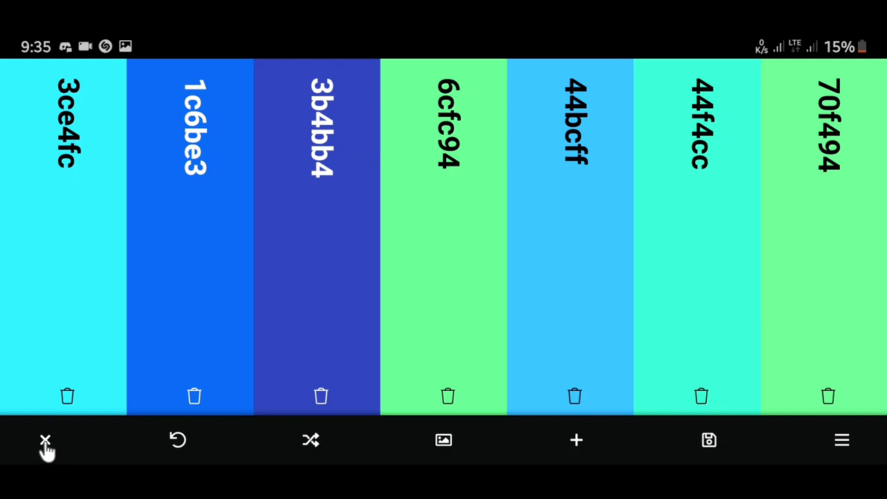
{"action": "left_click", "coordinate": [45, 441]}
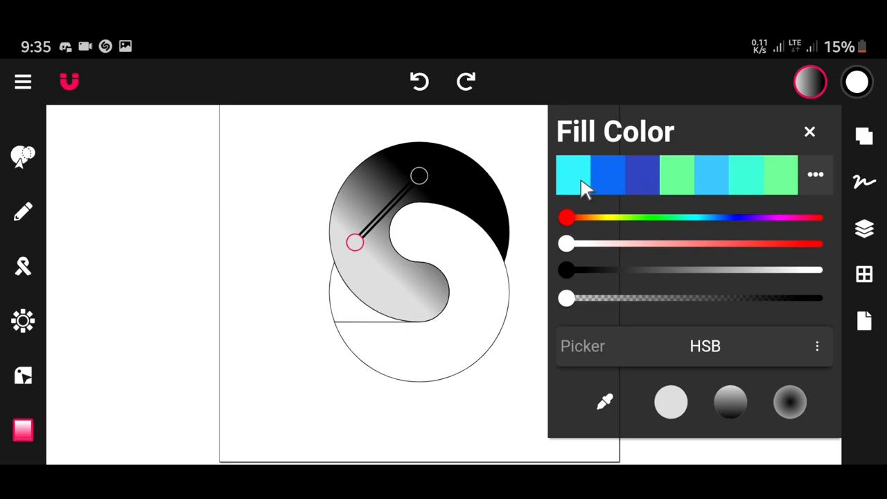
Set the upper S gradient stops to cyan and teal and angle it vertically
{"action": "left_click", "coordinate": [573, 175]}
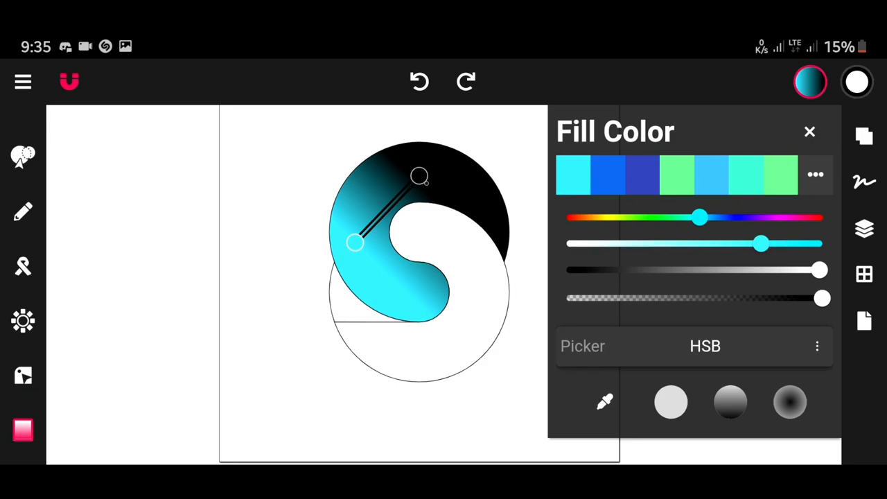
{"action": "left_click_drag", "start_coordinate": [700, 218], "coordinate": [566, 218]}
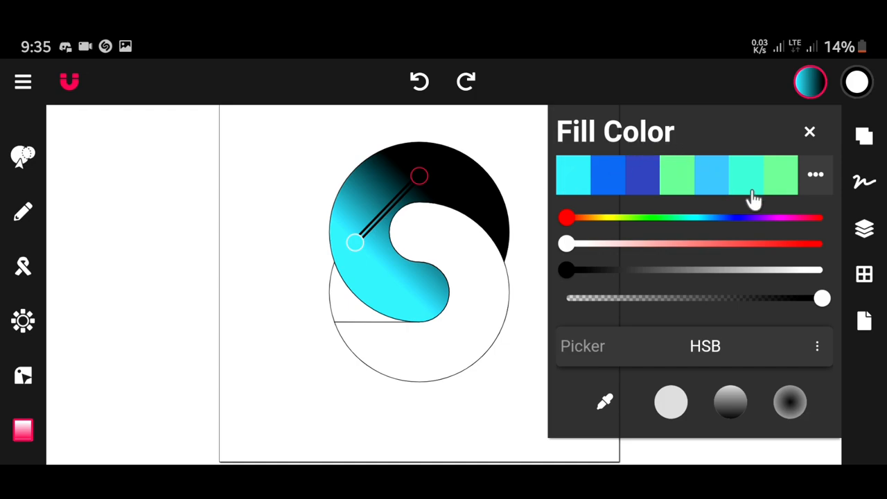
{"action": "left_click", "coordinate": [746, 175]}
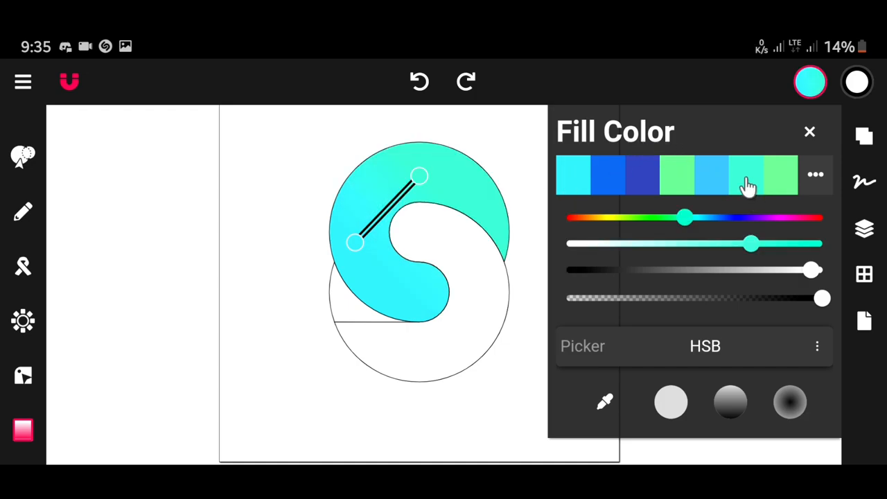
{"action": "left_click_drag", "start_coordinate": [685, 217], "coordinate": [699, 217]}
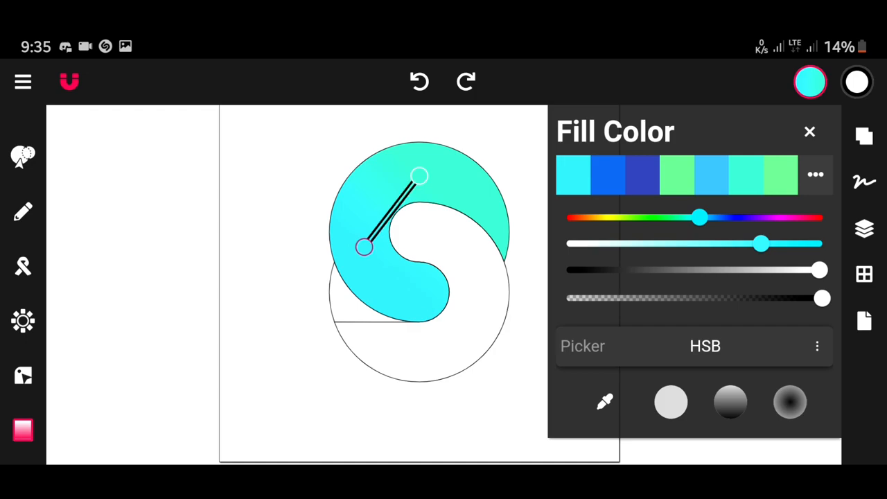
{"action": "left_click_drag", "start_coordinate": [365, 248], "coordinate": [419, 298]}
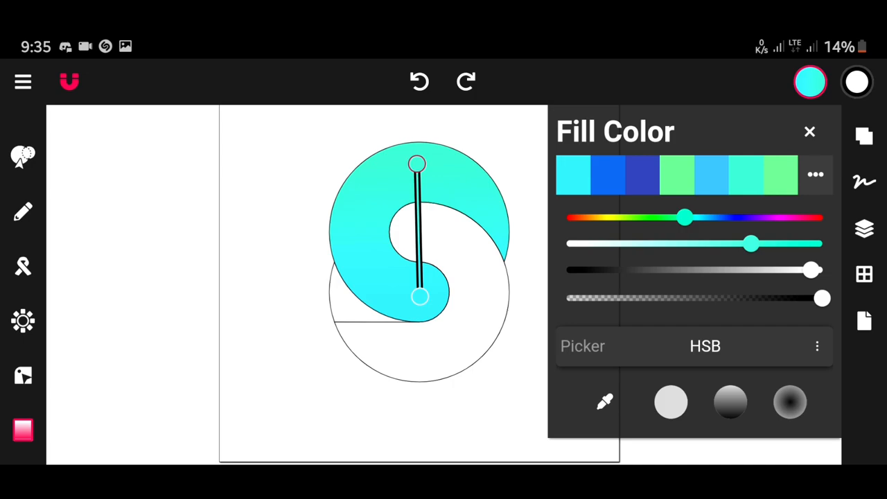
{"action": "mouse_move", "coordinate": [866, 184]}
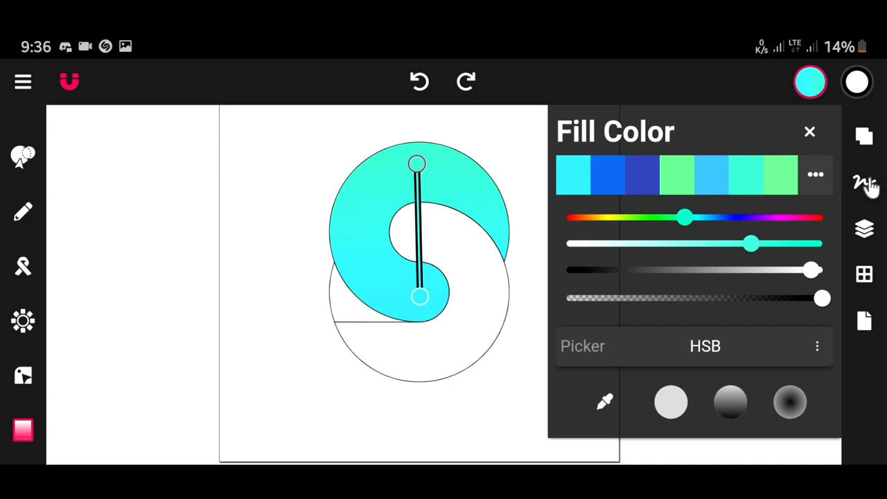
Set the upper S stroke width to 0 and run its gradient vertically to the top
{"action": "left_click", "coordinate": [864, 181]}
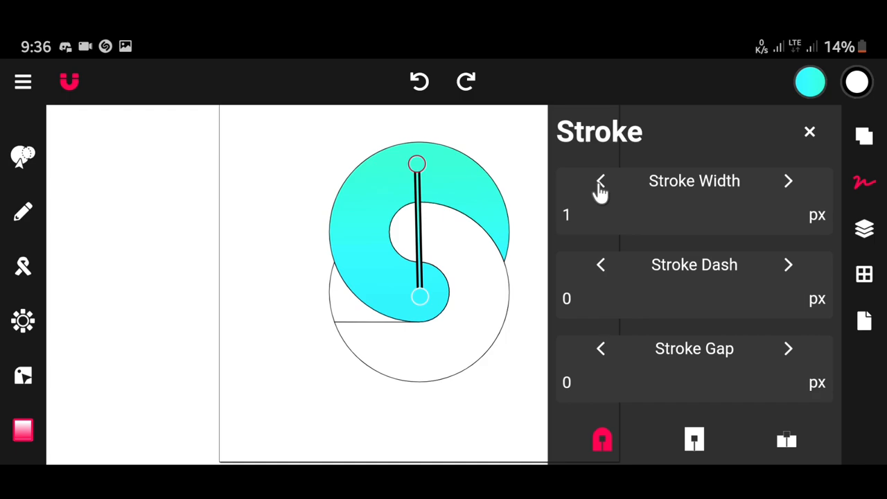
{"action": "left_click", "coordinate": [600, 181]}
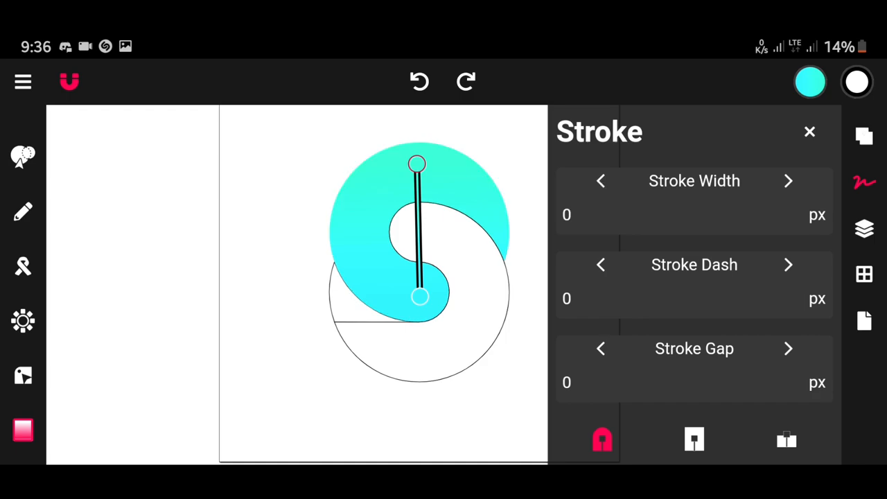
{"action": "left_click_drag", "start_coordinate": [417, 165], "coordinate": [461, 151]}
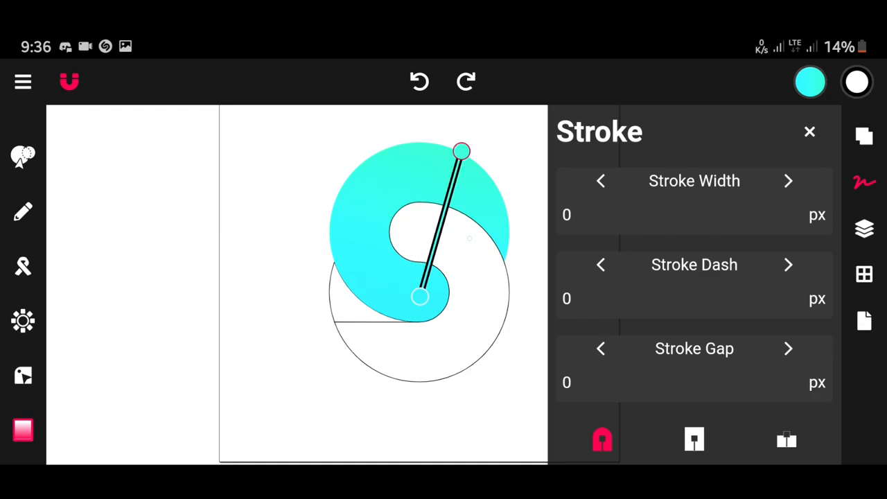
{"action": "left_click_drag", "start_coordinate": [462, 151], "coordinate": [452, 148]}
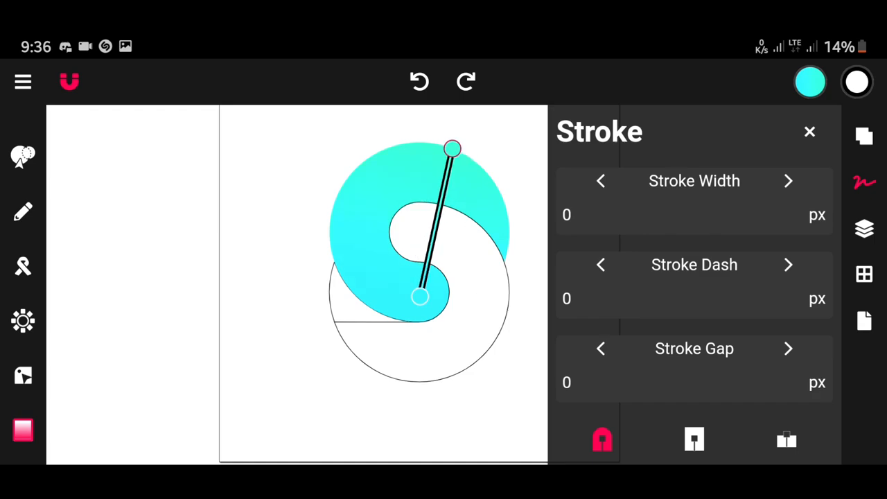
{"action": "left_click_drag", "start_coordinate": [452, 148], "coordinate": [426, 148]}
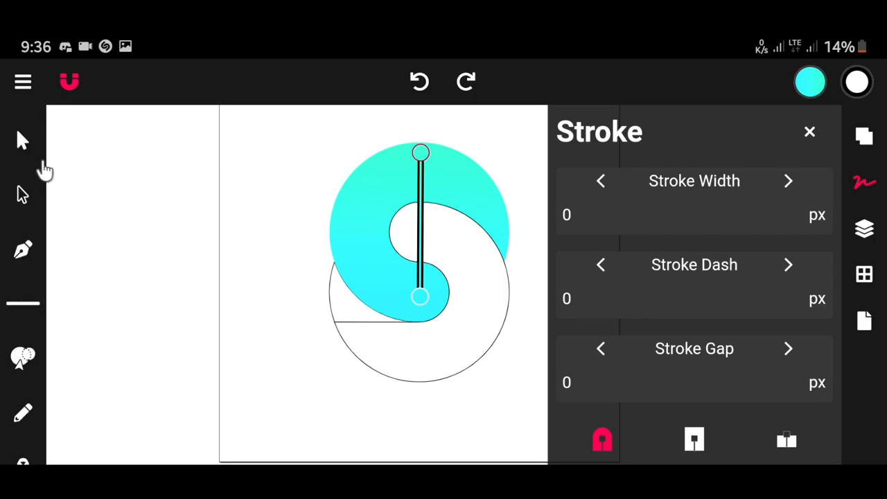
{"action": "mouse_move", "coordinate": [24, 149]}
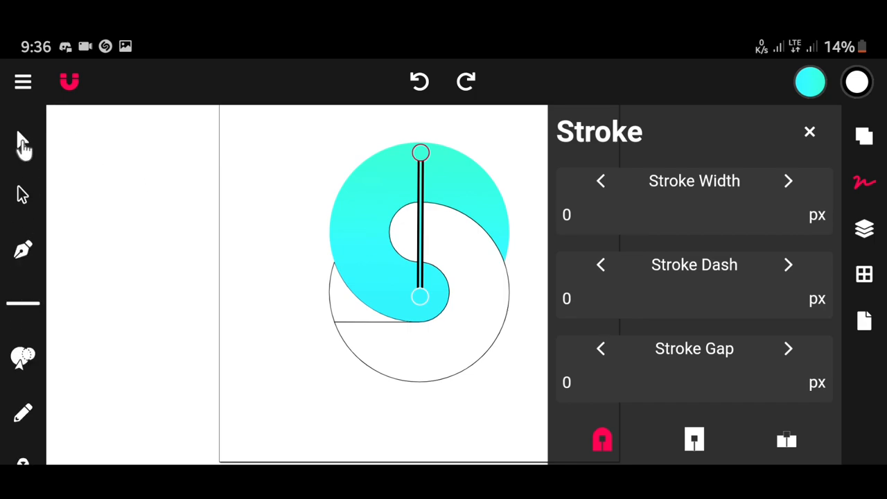
Select the lower S section and set its stroke width to 0
{"action": "left_click", "coordinate": [416, 236]}
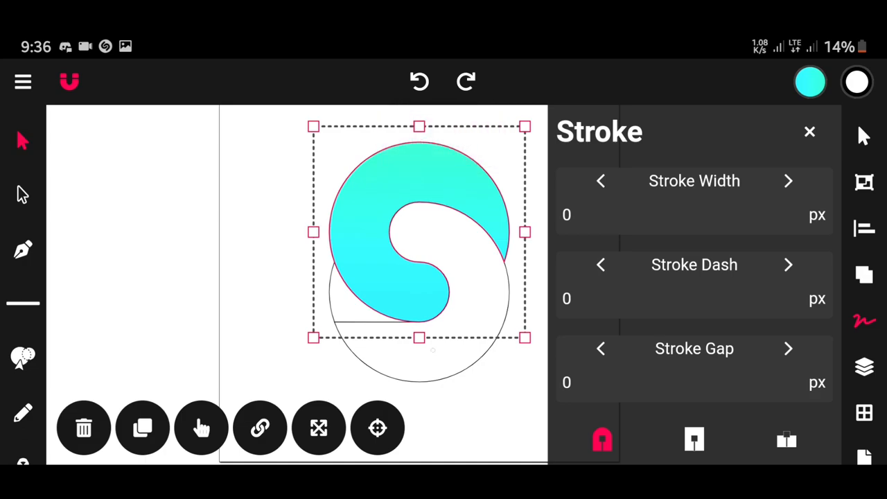
{"action": "left_click", "coordinate": [788, 181]}
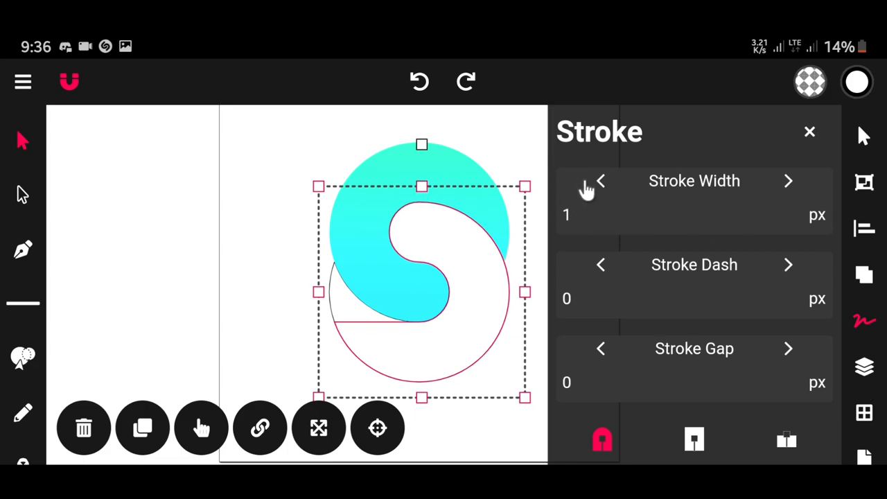
{"action": "left_click", "coordinate": [600, 181]}
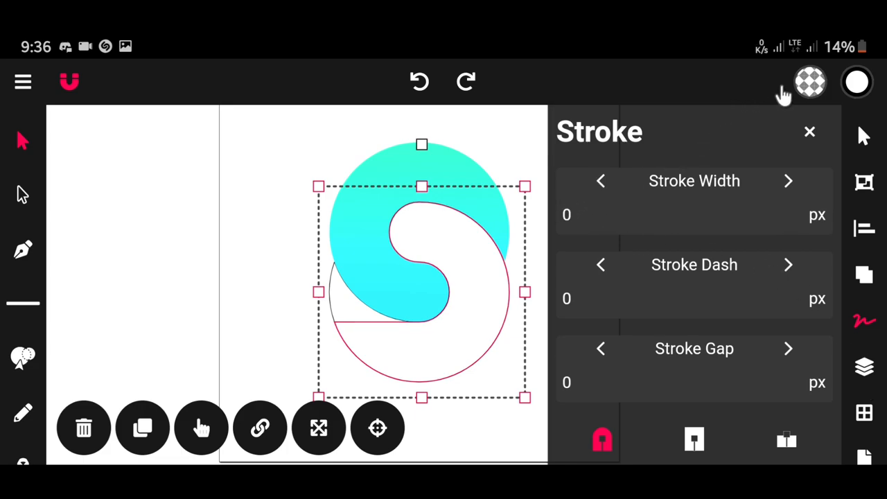
{"action": "mouse_move", "coordinate": [814, 94]}
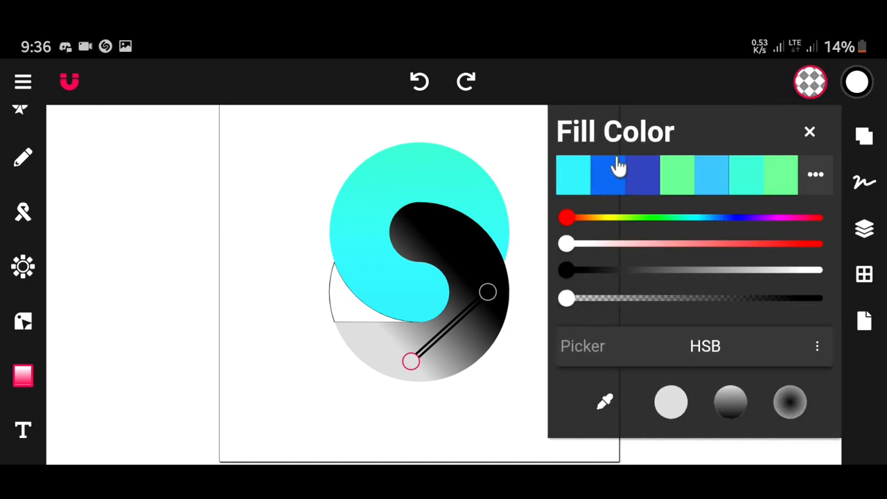
{"action": "mouse_move", "coordinate": [619, 223]}
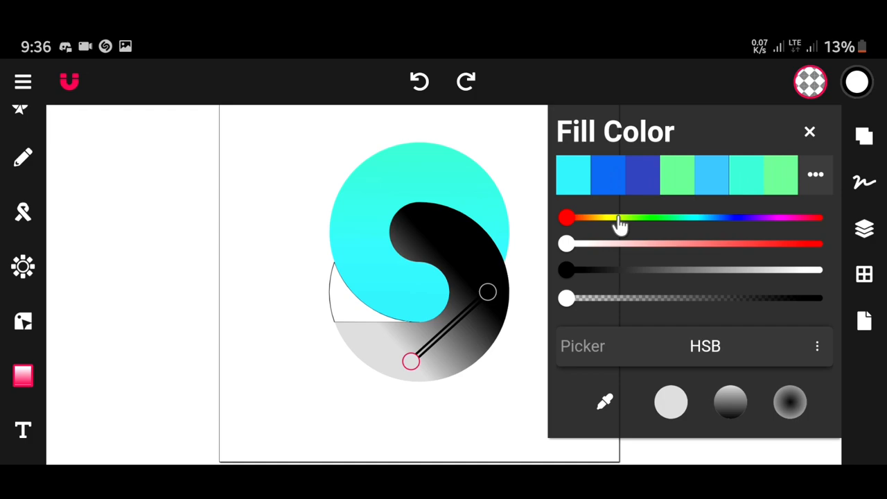
Set the curl's gradient stops to bright blue and indigo
{"action": "left_click", "coordinate": [608, 174]}
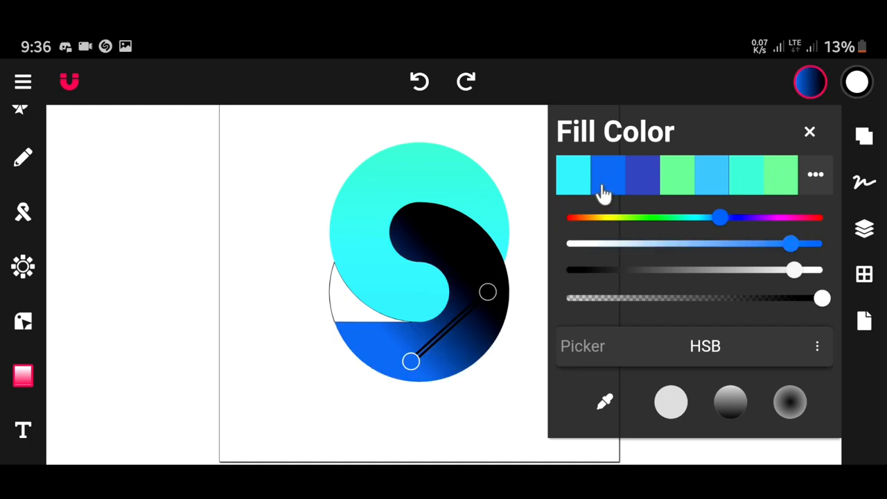
{"action": "left_click", "coordinate": [609, 174]}
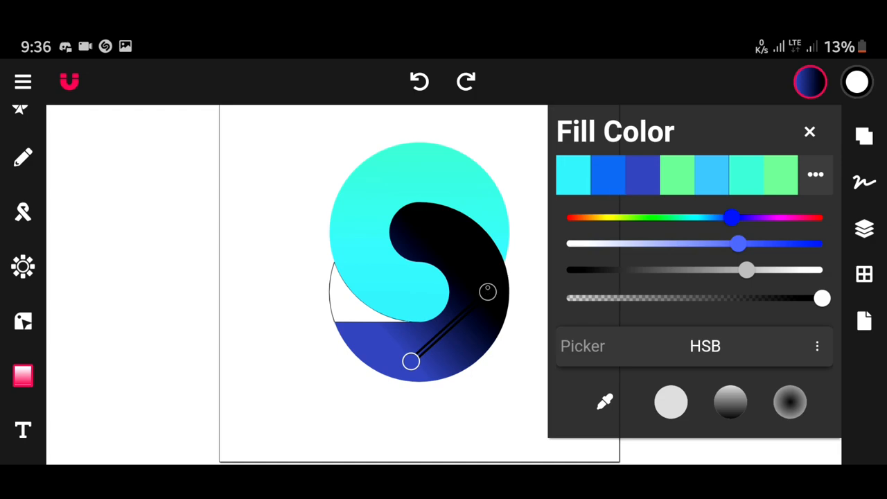
{"action": "left_click", "coordinate": [573, 174]}
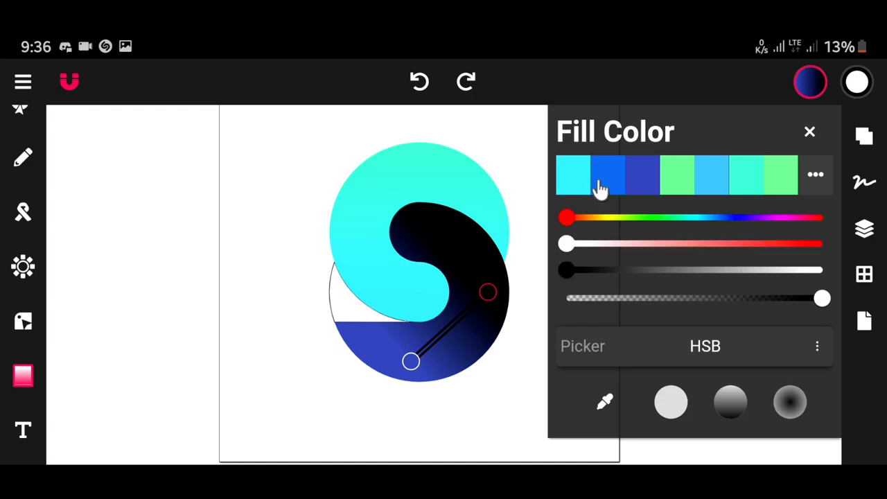
{"action": "left_click", "coordinate": [608, 175]}
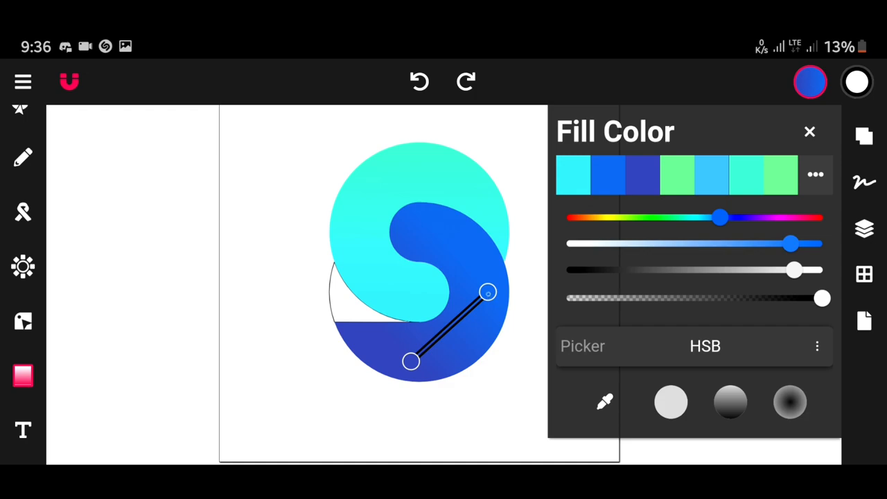
Position the gradient from blue high in the inner curl to indigo at lower right
{"action": "left_click_drag", "start_coordinate": [487, 291], "coordinate": [422, 248]}
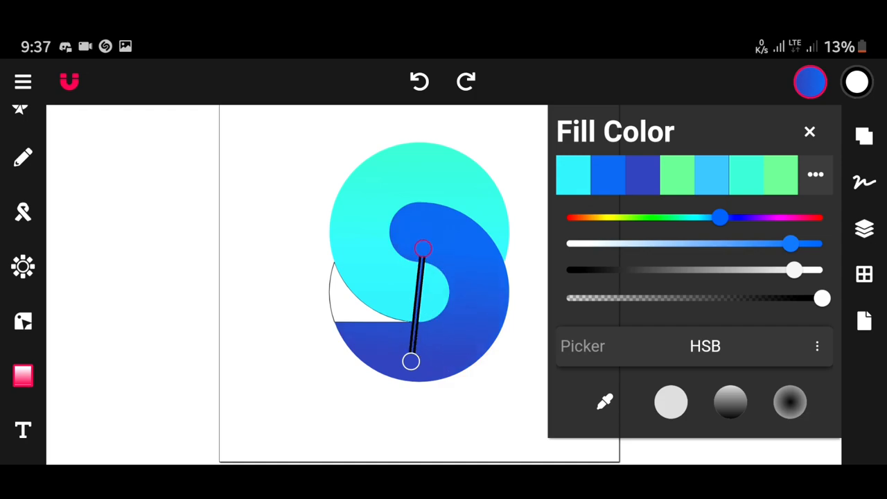
{"action": "left_click_drag", "start_coordinate": [422, 248], "coordinate": [417, 227]}
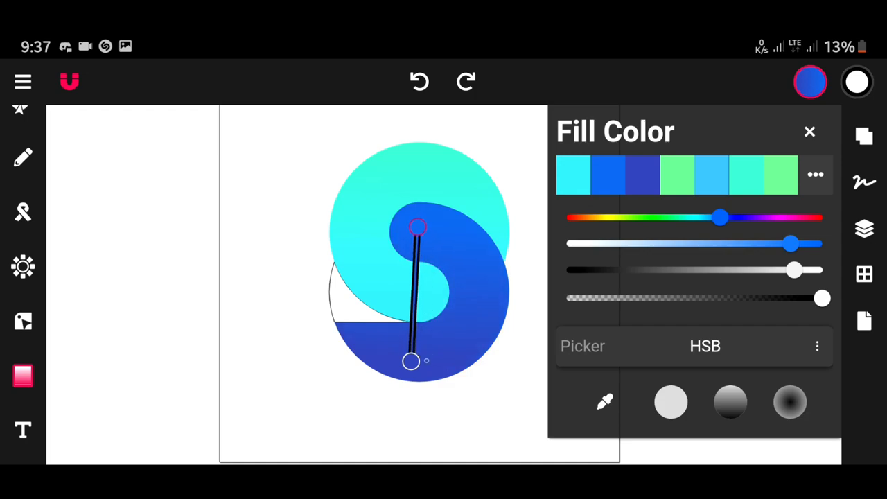
{"action": "left_click_drag", "start_coordinate": [418, 360], "coordinate": [466, 345]}
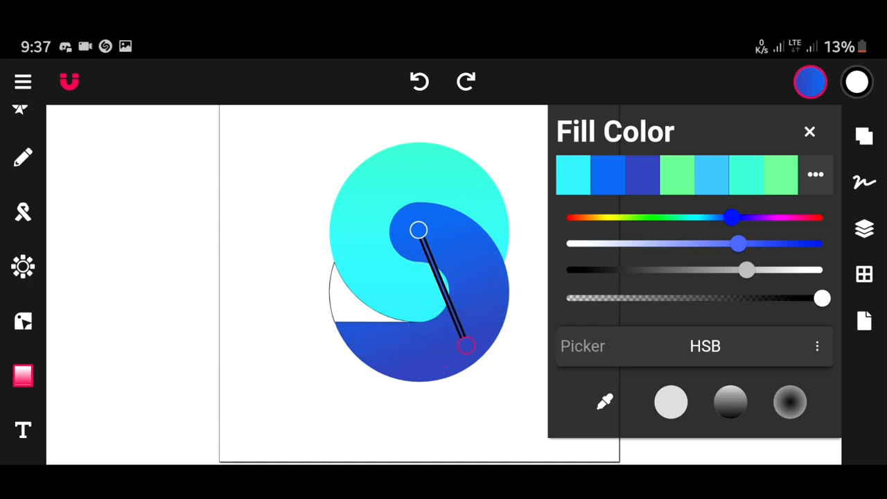
{"action": "left_click_drag", "start_coordinate": [466, 346], "coordinate": [485, 350]}
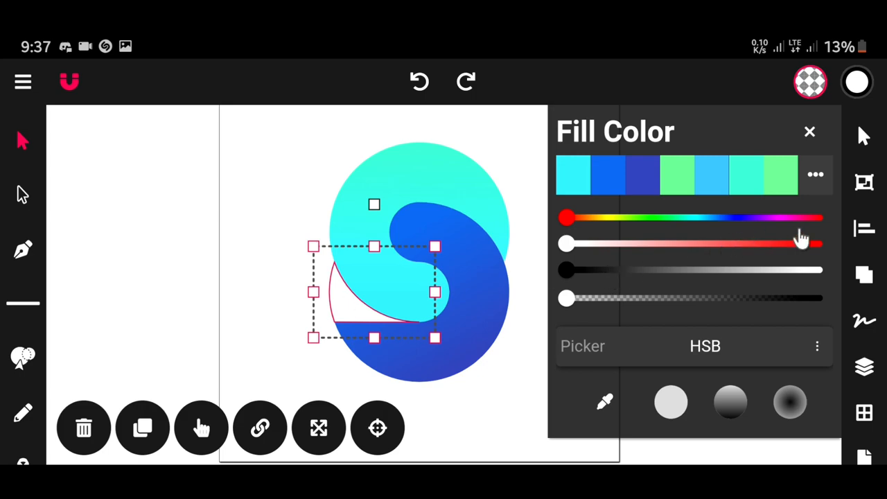
Set the half-circle's stroke width to 0 to remove its outline
{"action": "left_click", "coordinate": [864, 321]}
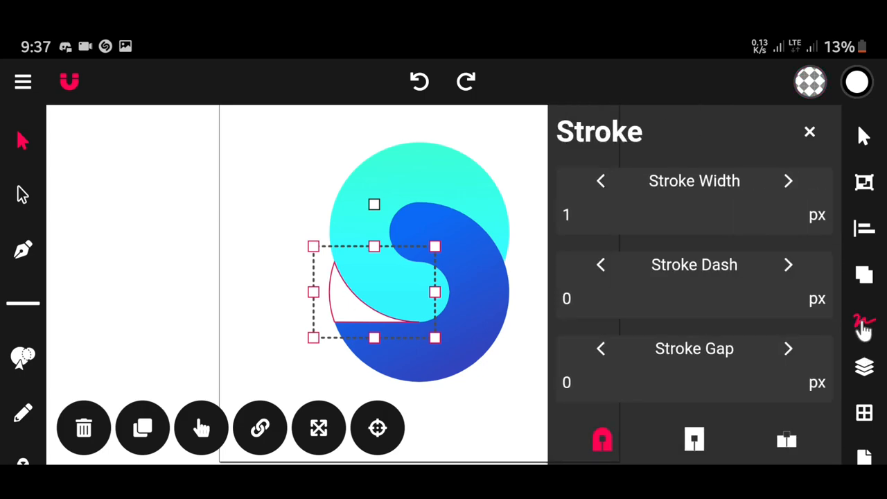
{"action": "left_click", "coordinate": [566, 214]}
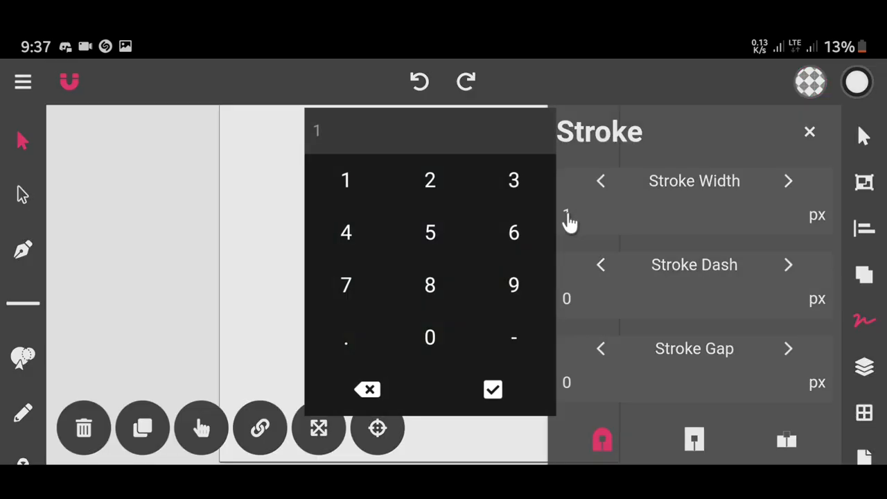
{"action": "left_click", "coordinate": [492, 389]}
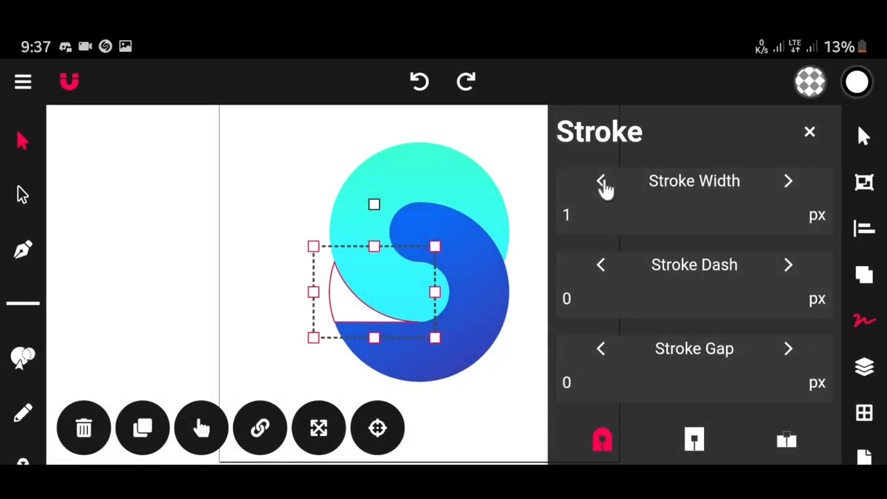
{"action": "left_click", "coordinate": [600, 181]}
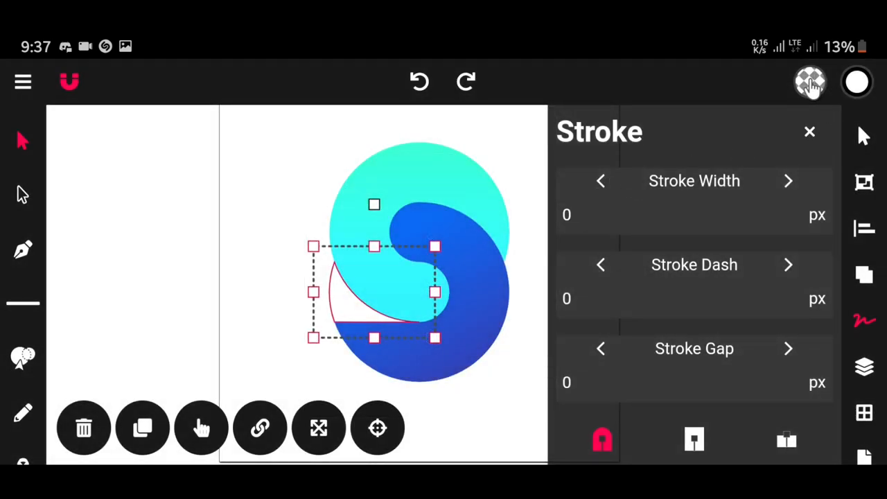
Fill the half-circle with indigo darkened to a deep navy
{"action": "left_click", "coordinate": [602, 438]}
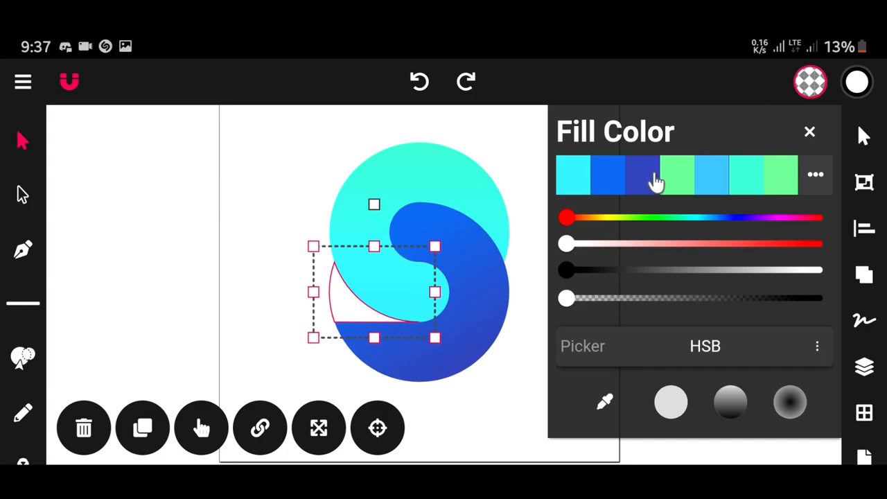
{"action": "left_click", "coordinate": [647, 175]}
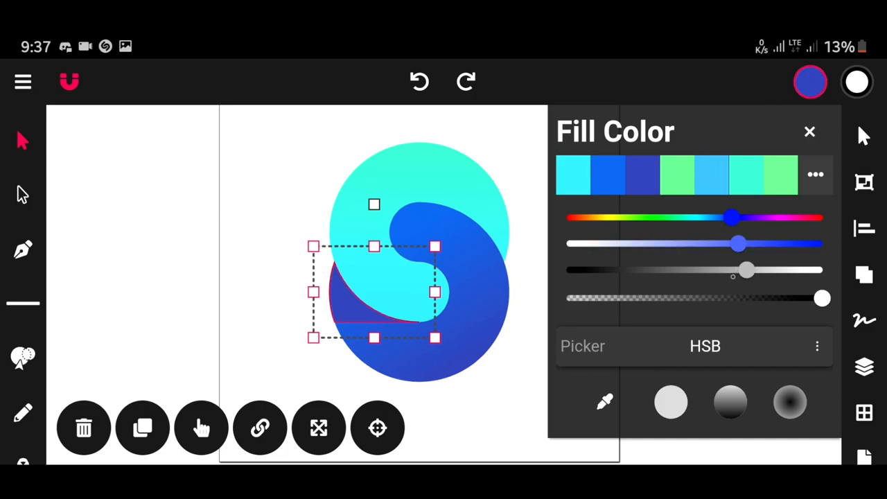
{"action": "left_click_drag", "start_coordinate": [745, 270], "coordinate": [706, 270]}
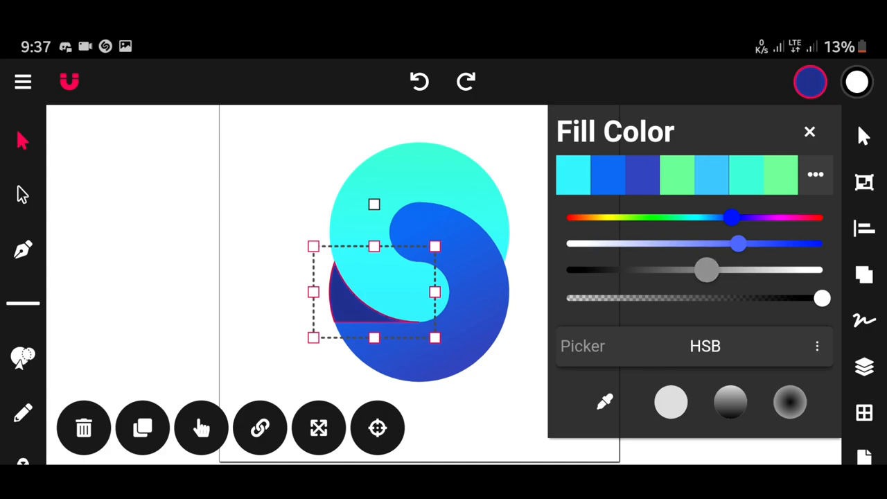
{"action": "left_click_drag", "start_coordinate": [705, 270], "coordinate": [689, 270]}
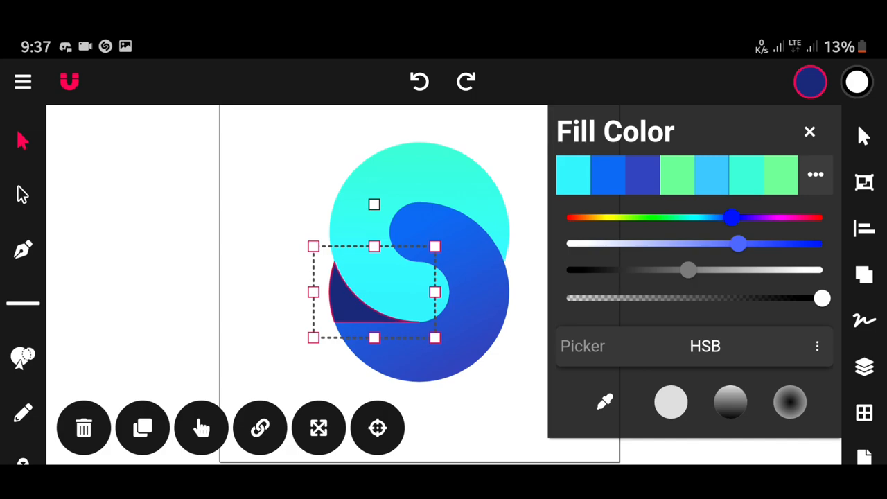
{"action": "left_click_drag", "start_coordinate": [687, 271], "coordinate": [678, 270]}
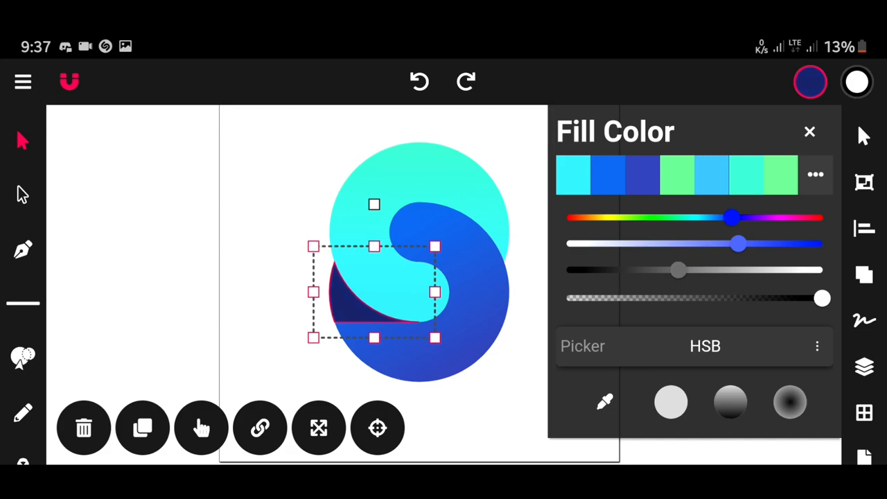
{"action": "left_click", "coordinate": [809, 131]}
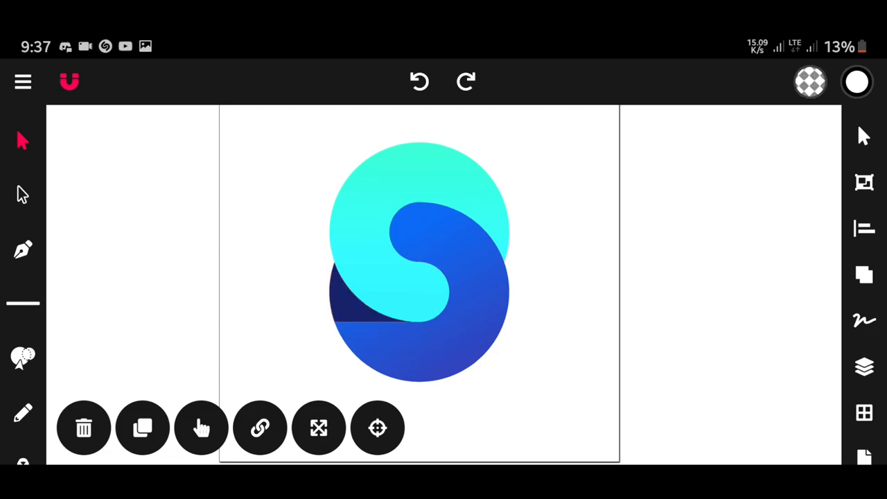
{"action": "mouse_move", "coordinate": [286, 392]}
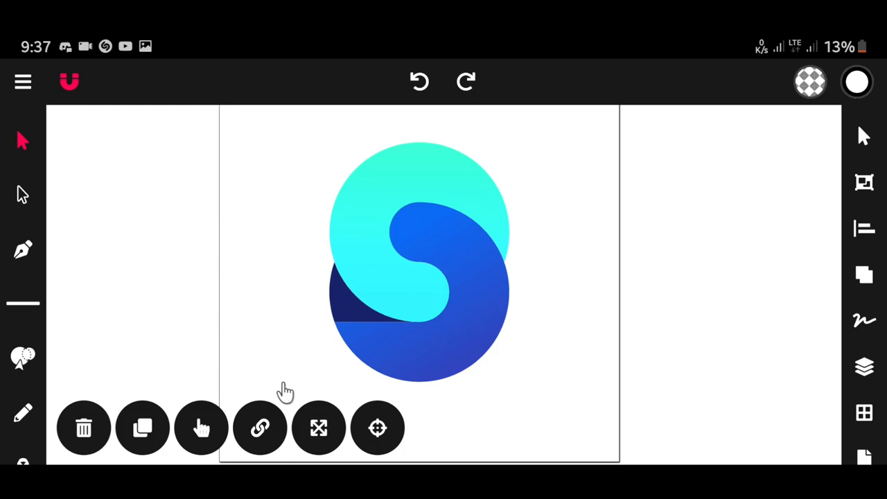
{"action": "mouse_move", "coordinate": [23, 81]}
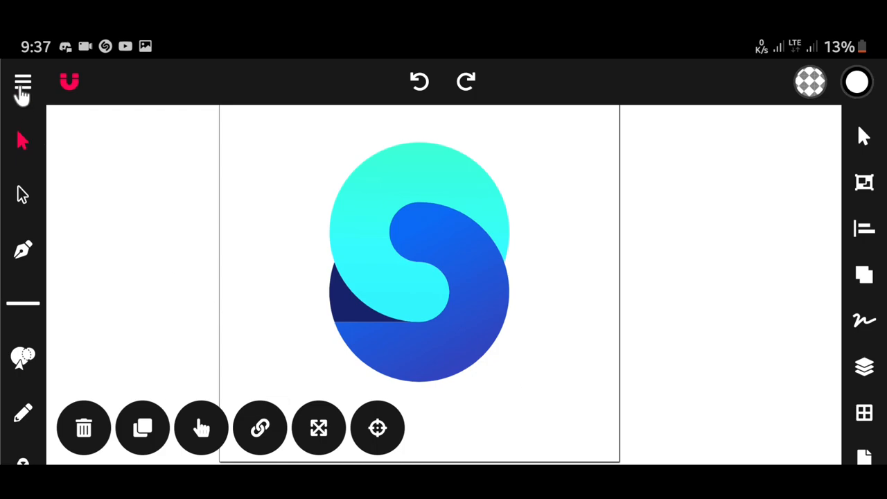
Configure a PNG export of the whole document with a final width of 3000 px
{"action": "left_click", "coordinate": [22, 82]}
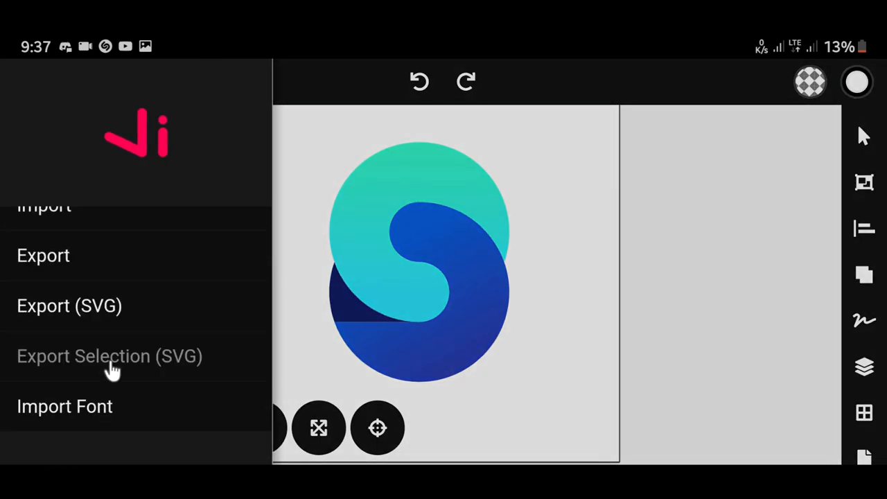
{"action": "left_click", "coordinate": [42, 255]}
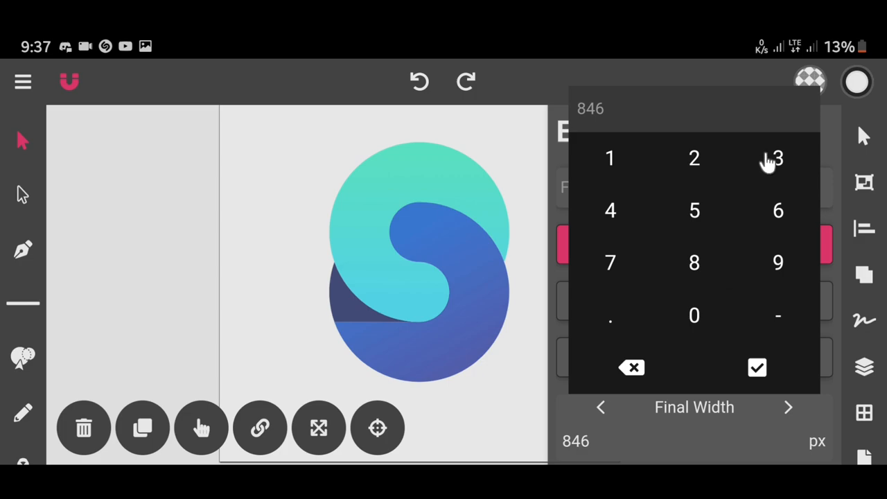
{"action": "left_click", "coordinate": [693, 315]}
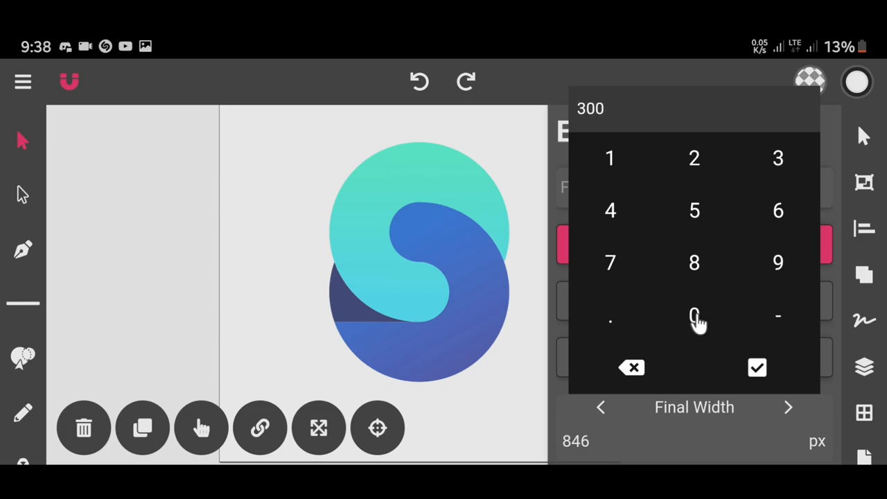
{"action": "left_click", "coordinate": [757, 367]}
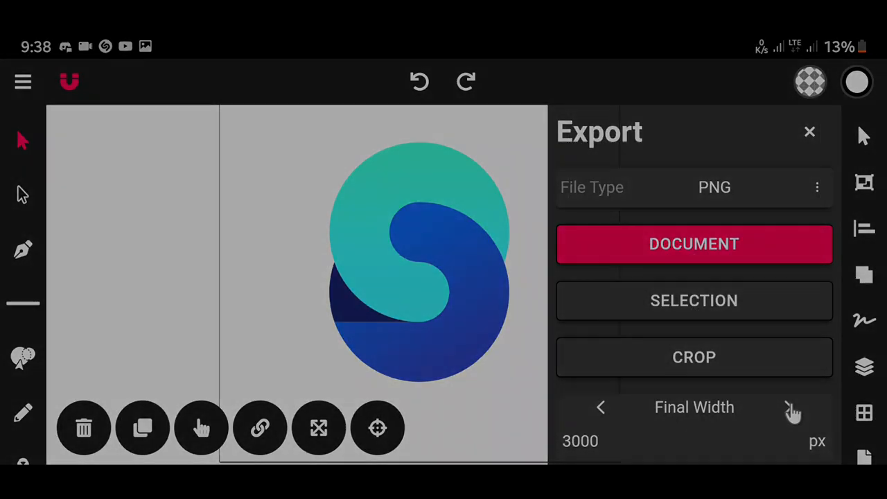